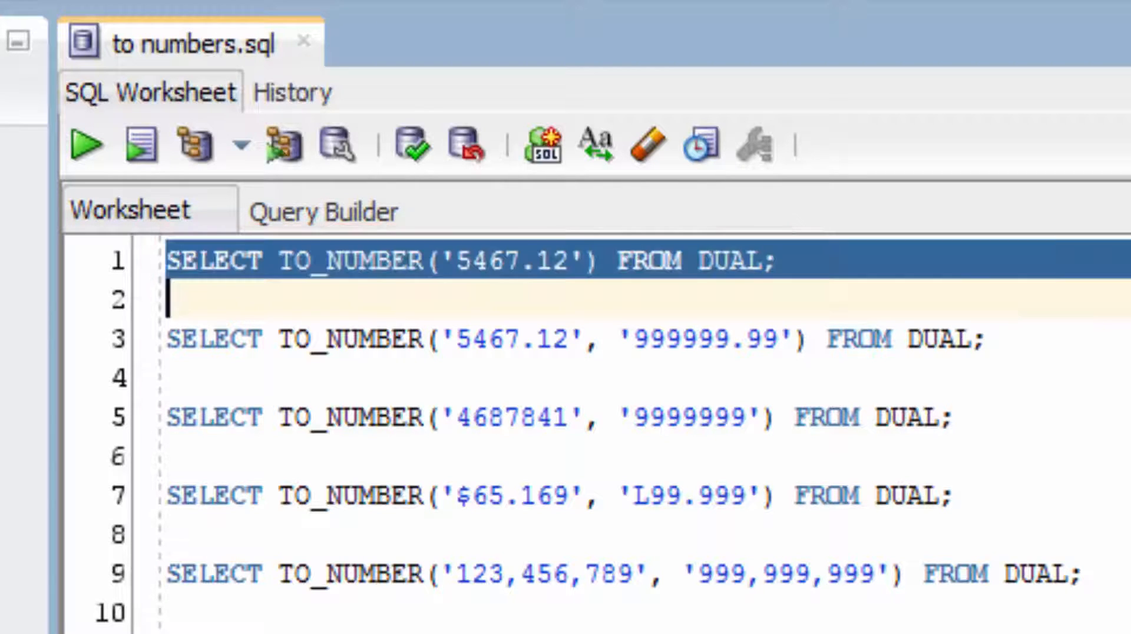
Step: Run TO_NUMBER('$65.169', 'L99.999') on line 7, returning 65.169 in Query Result
{"action": "left_click", "coordinate": [80, 144]}
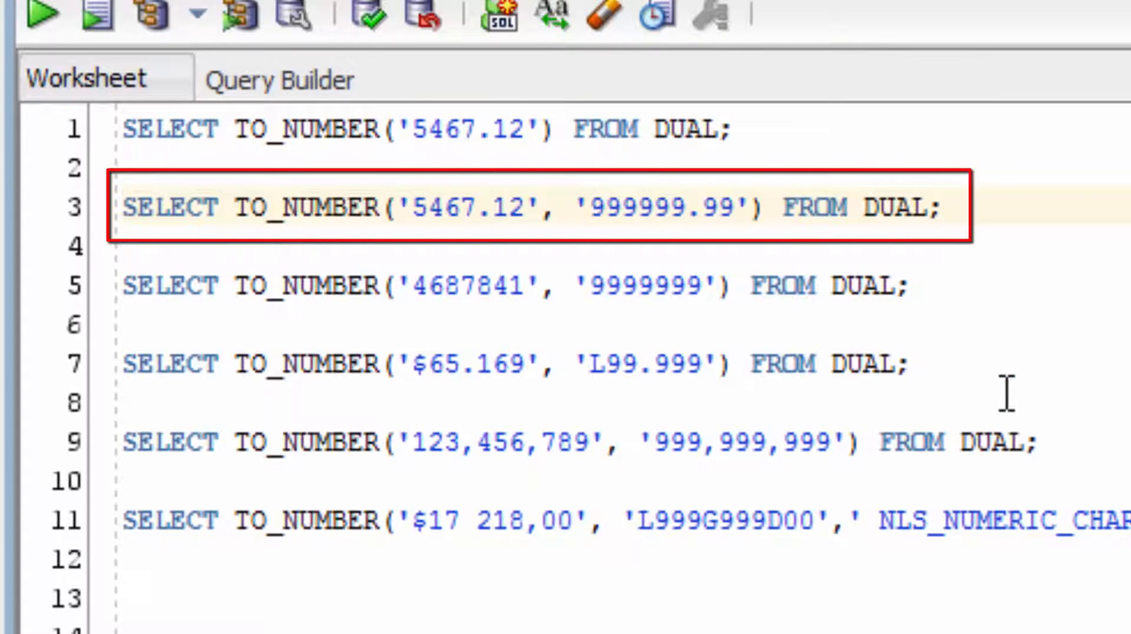
{"action": "left_click", "coordinate": [589, 207]}
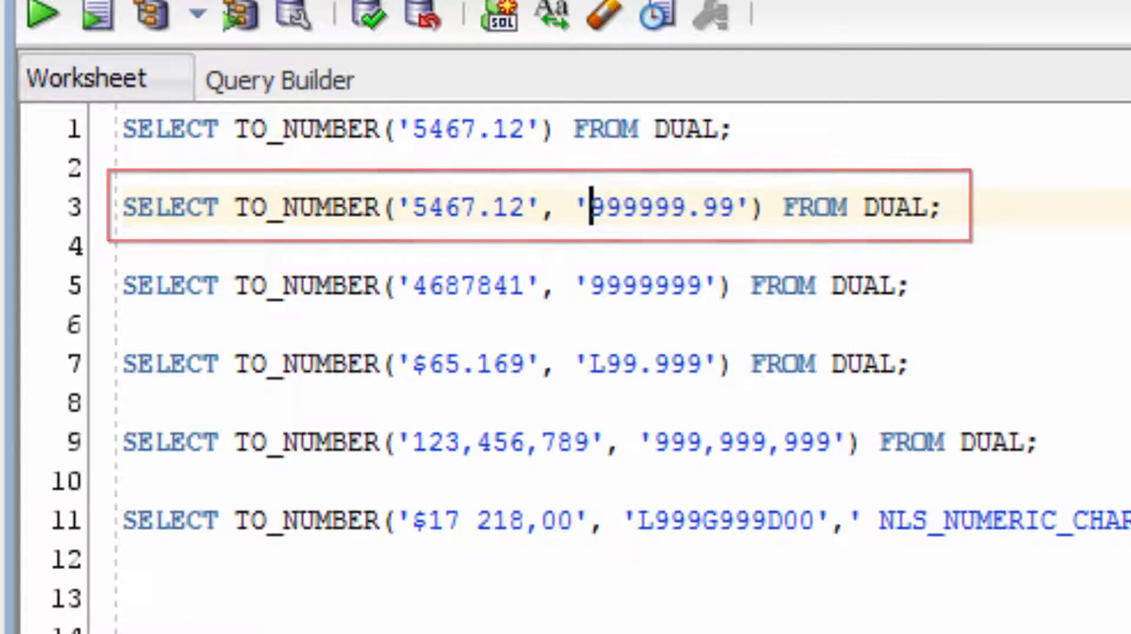
{"action": "left_click", "coordinate": [35, 15]}
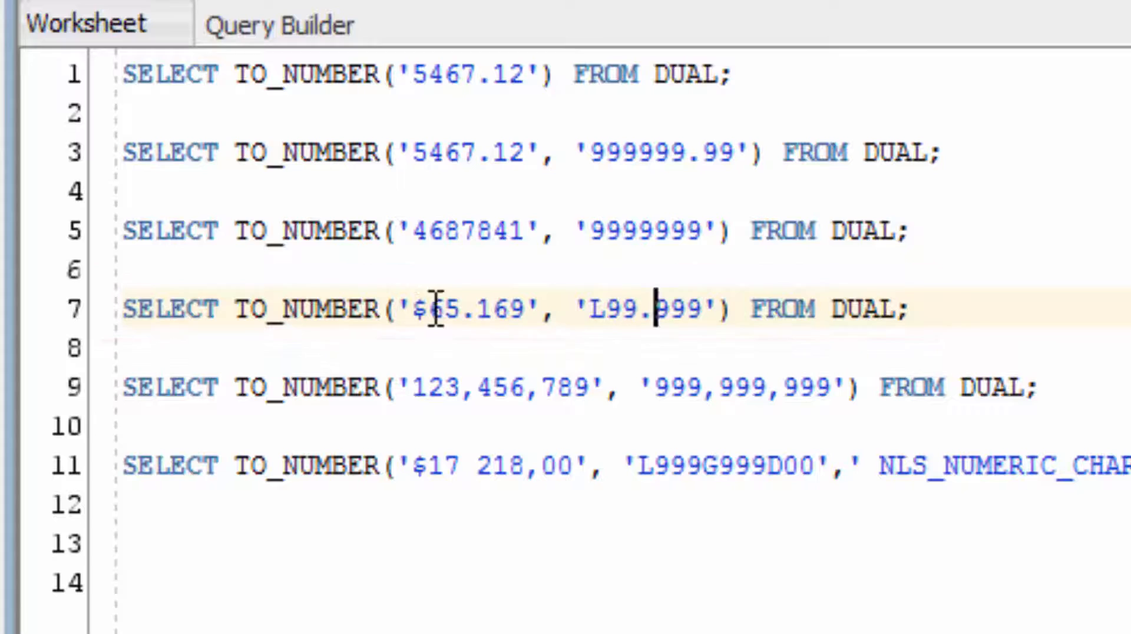
{"action": "mouse_move", "coordinate": [411, 309]}
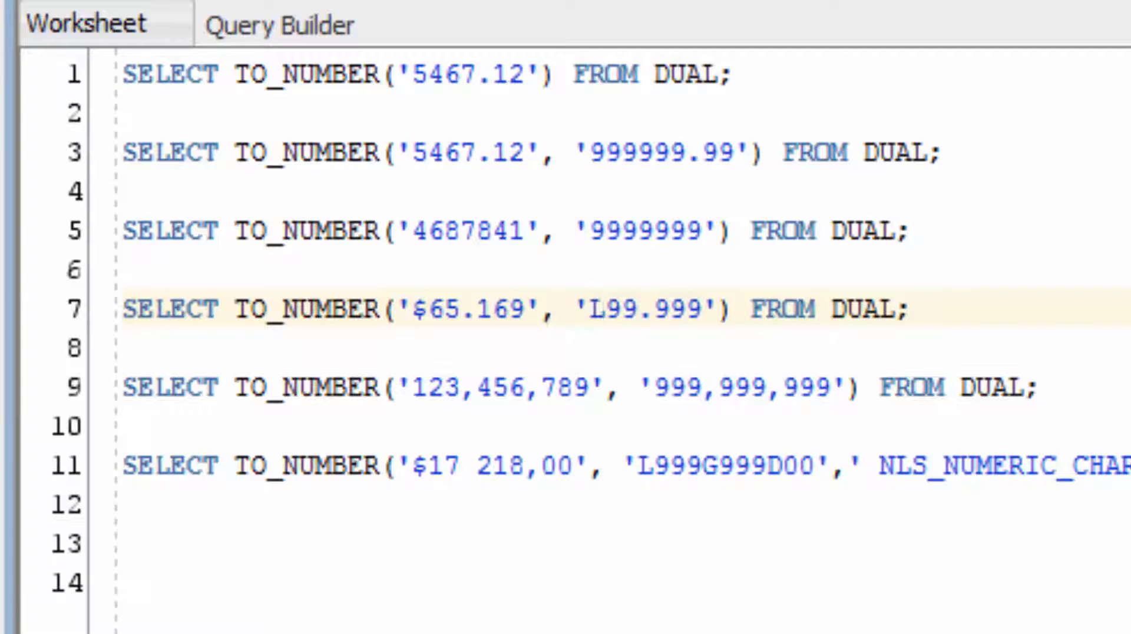
{"action": "left_click", "coordinate": [593, 310]}
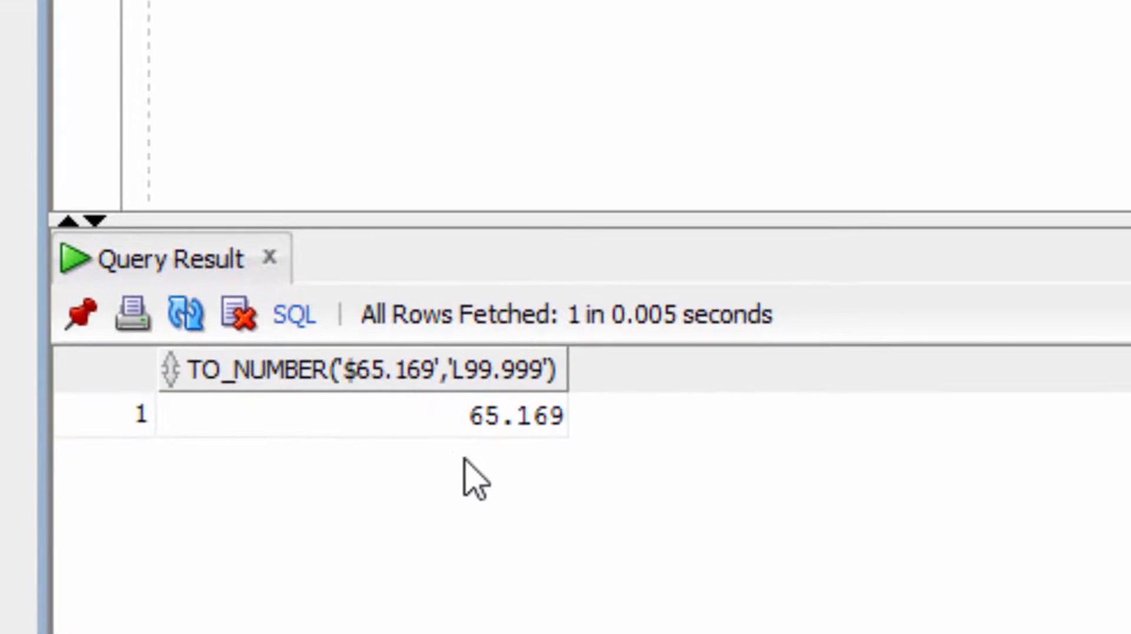
{"action": "mouse_move", "coordinate": [554, 455]}
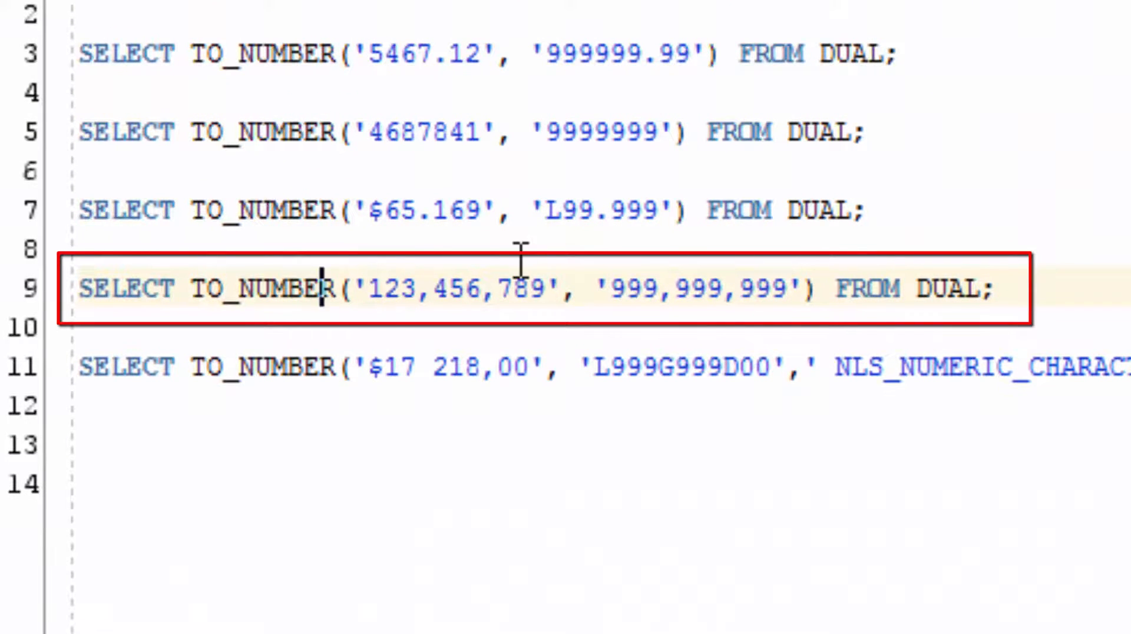
{"action": "mouse_move", "coordinate": [667, 297]}
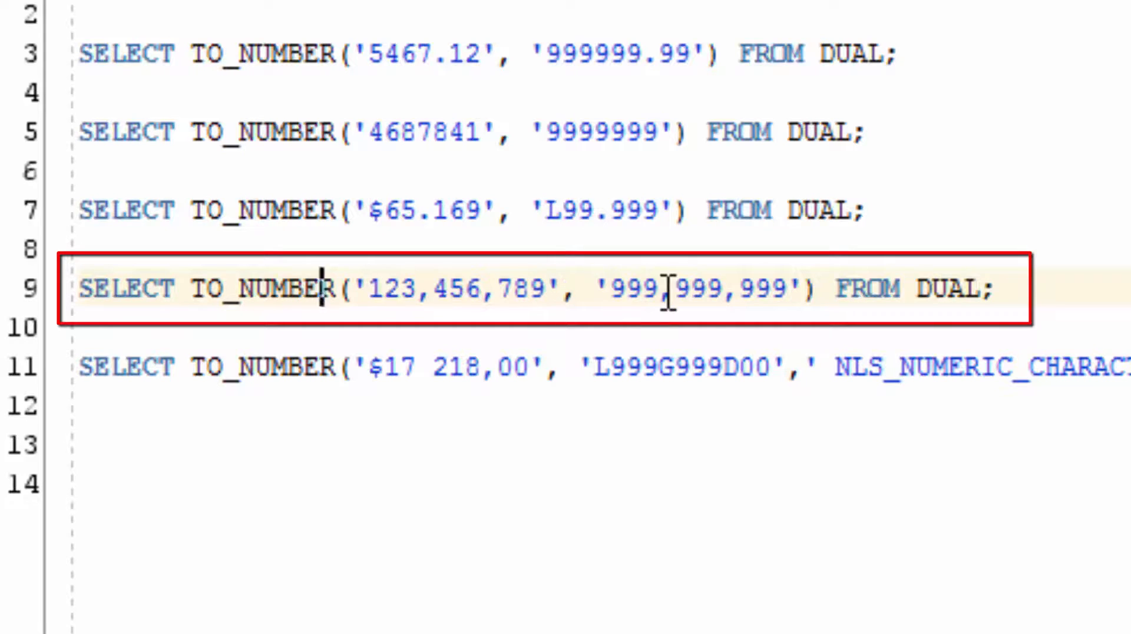